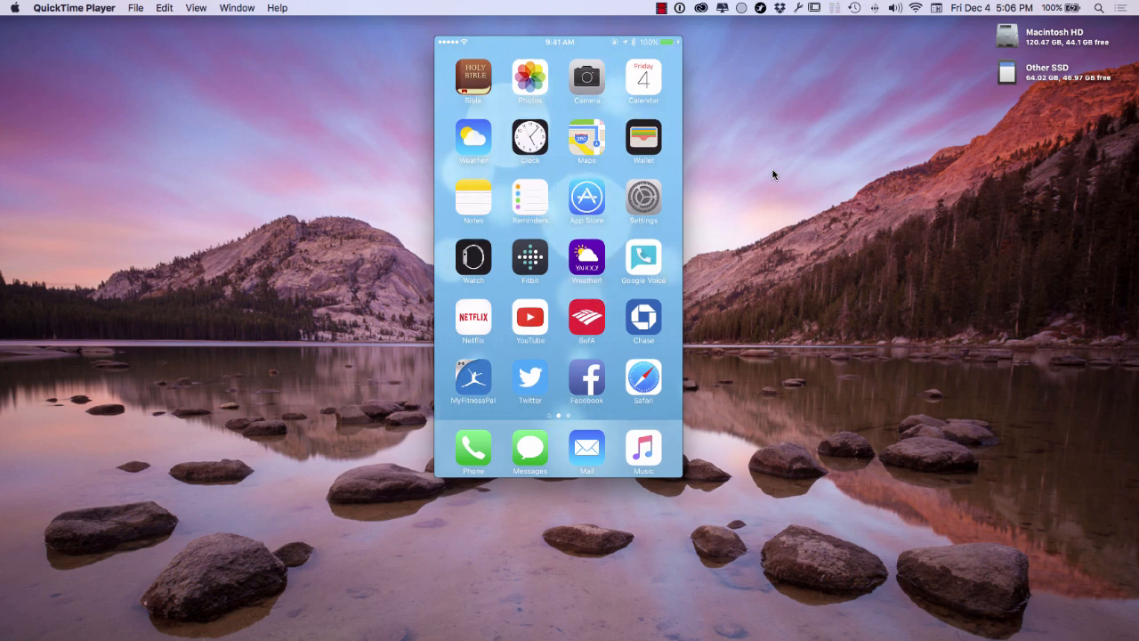
Launch Facebook from the home screen and open a blank status update to Friends.
left_click(587, 377)
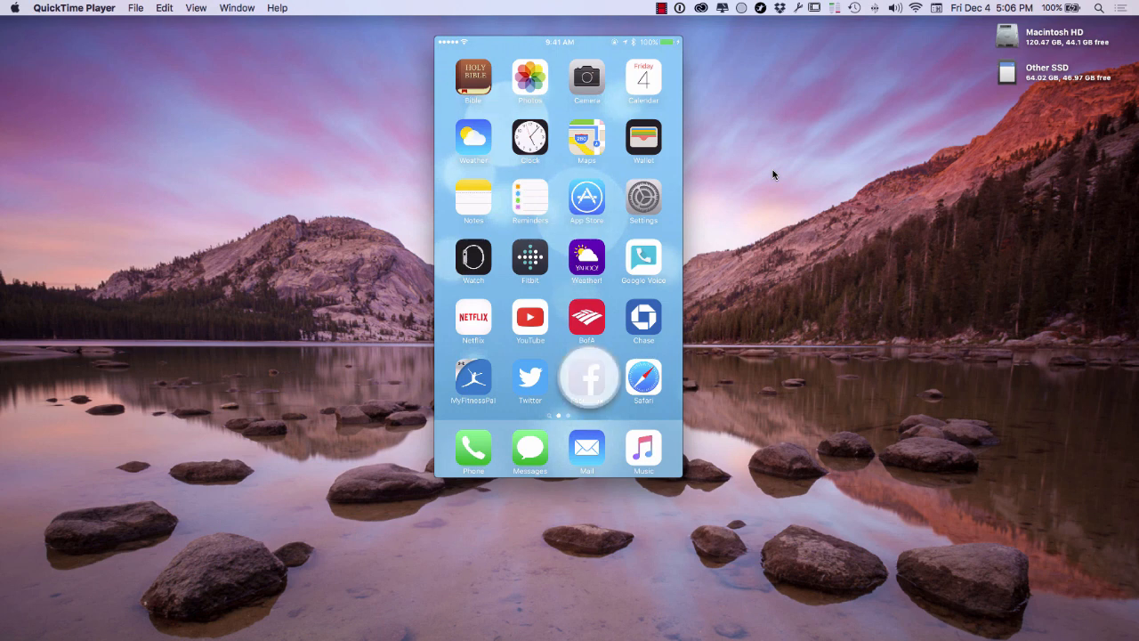
left_click(588, 378)
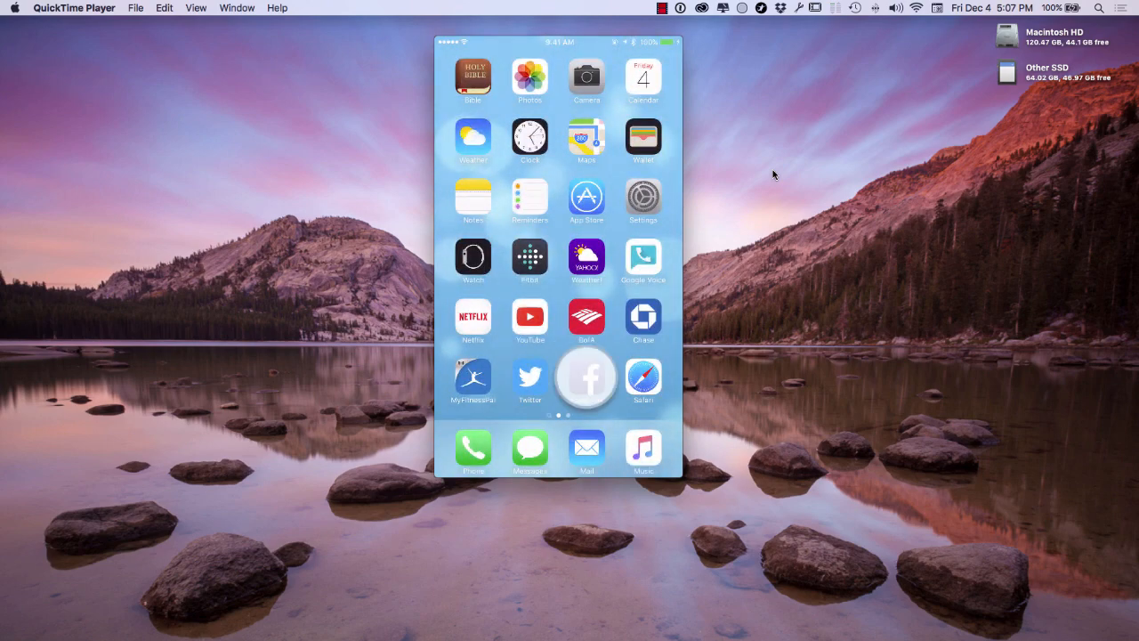
left_click(587, 378)
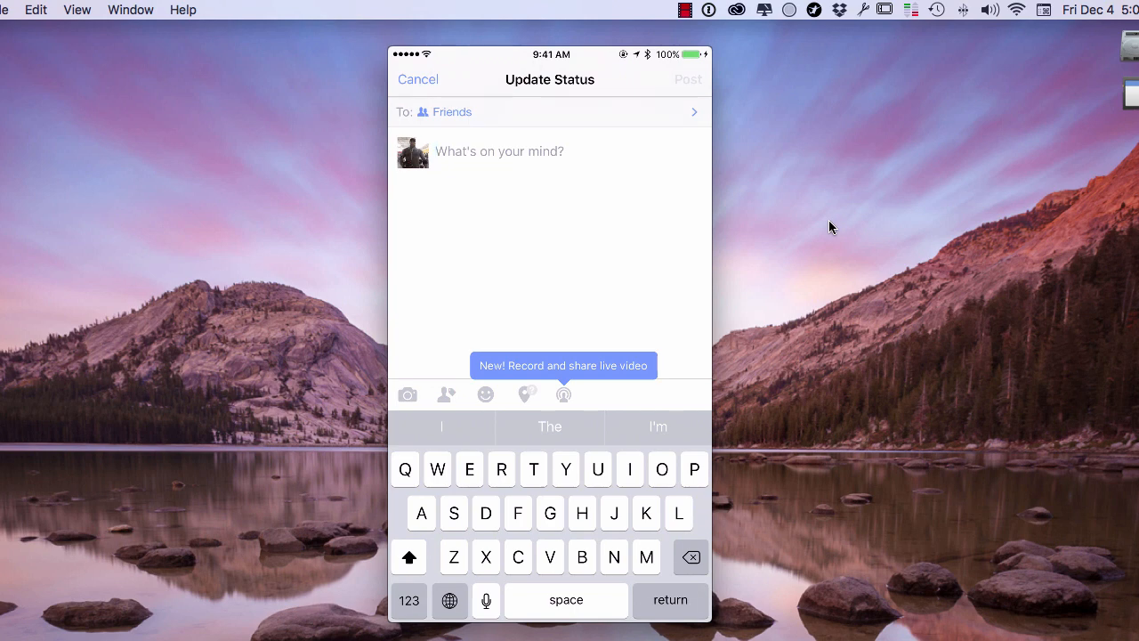
Choose the live video option to reach the Go Live introduction screen.
left_click(565, 469)
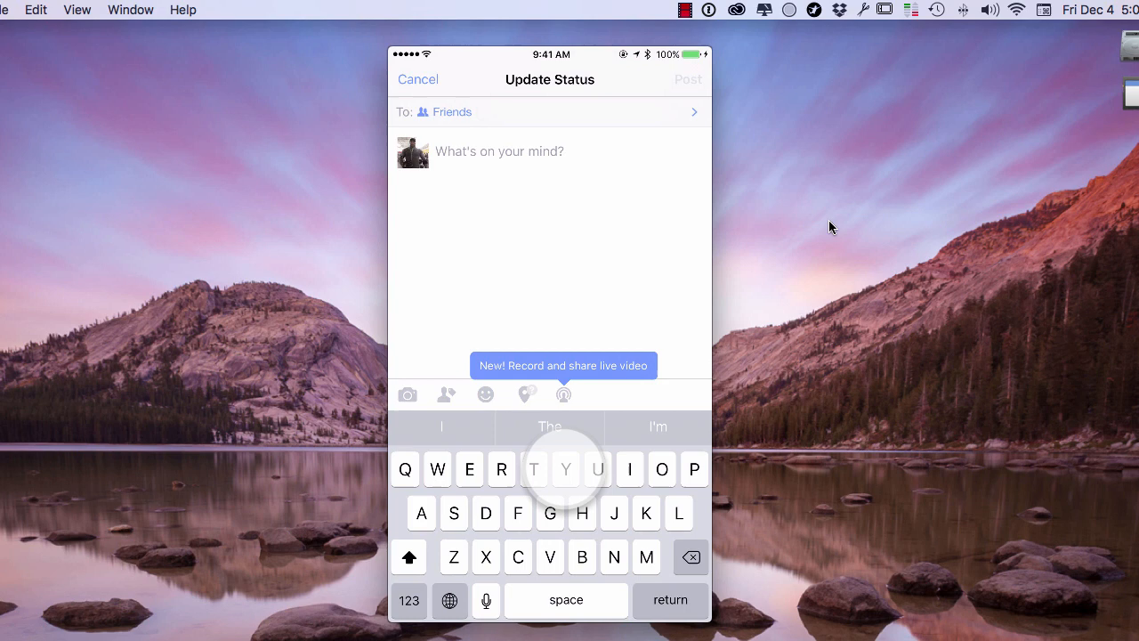
left_click(563, 395)
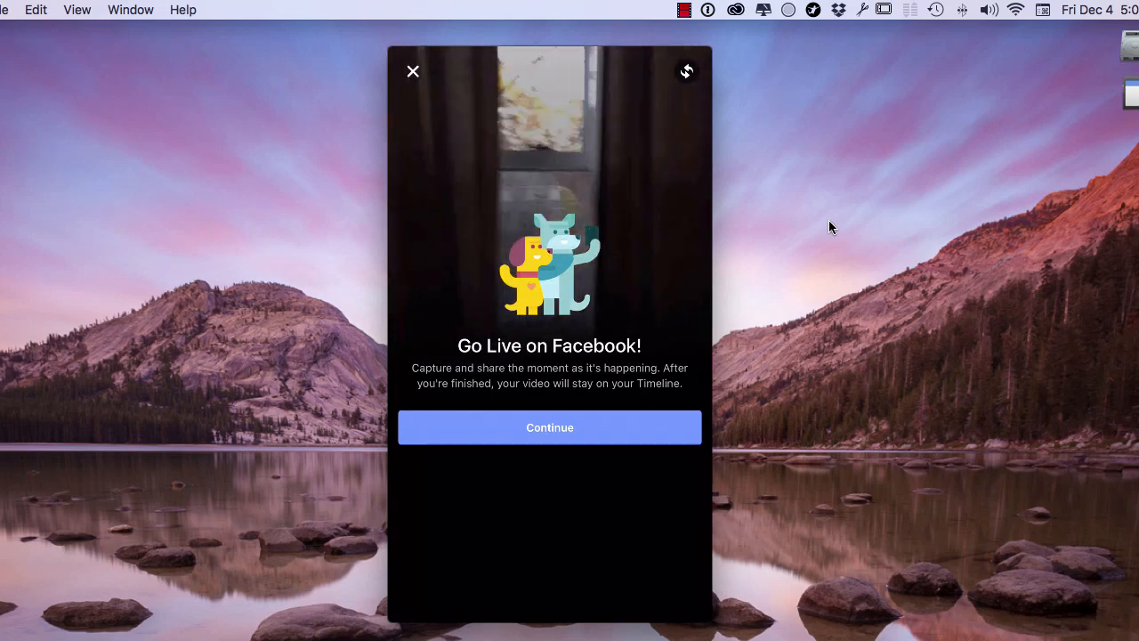
Set the live video audience to Only Me and describe it as 'Testing the waters'.
left_click(549, 427)
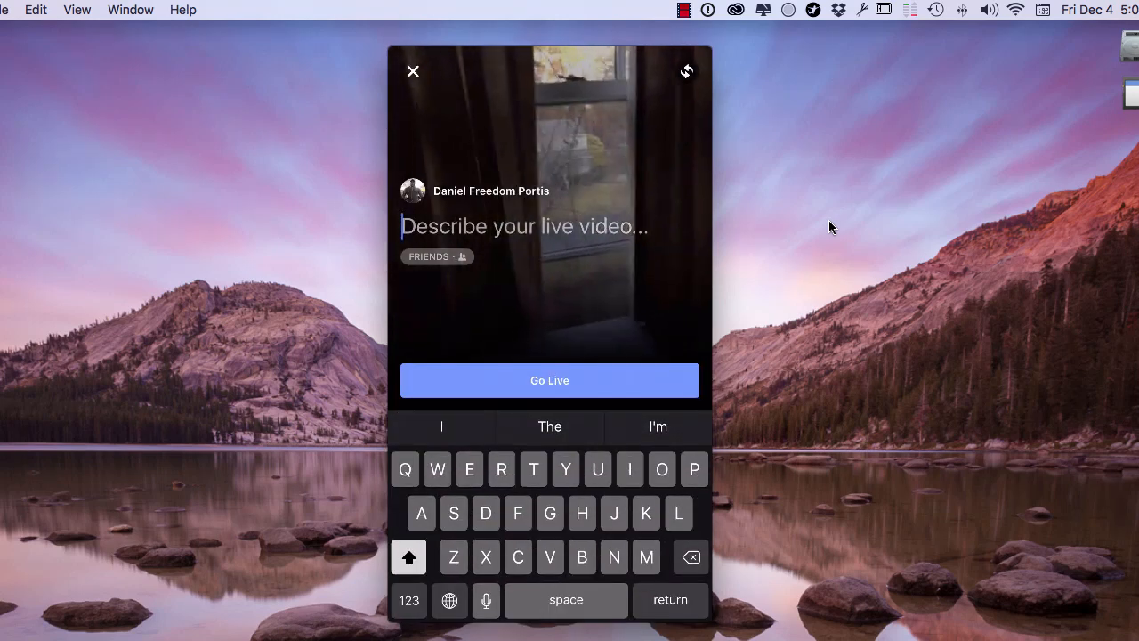
left_click(436, 256)
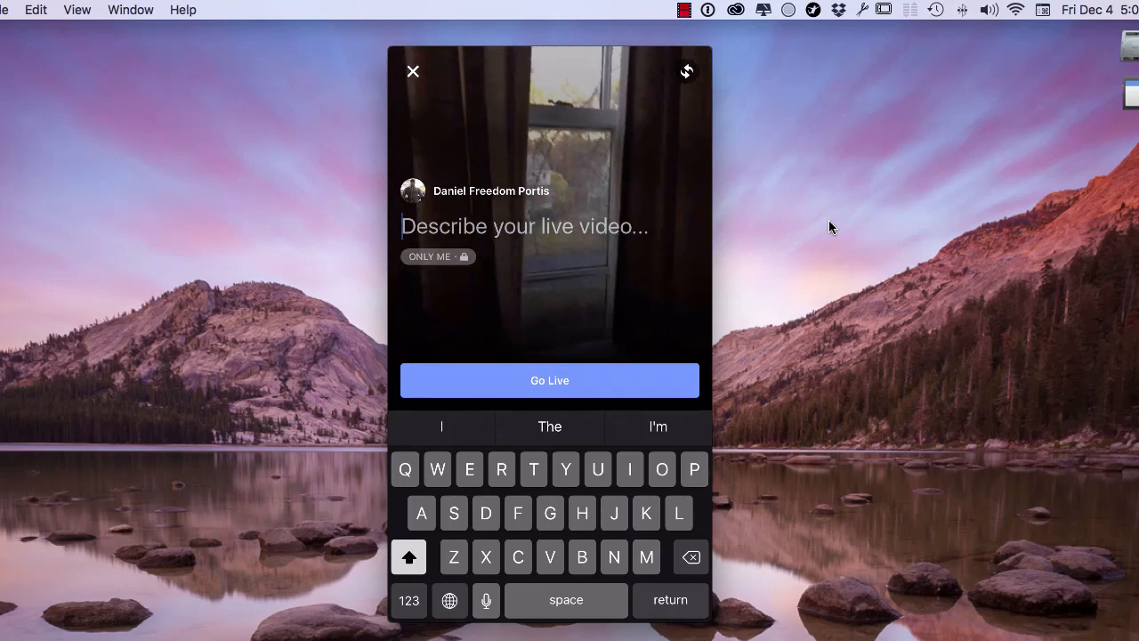
type("Testing the wate")
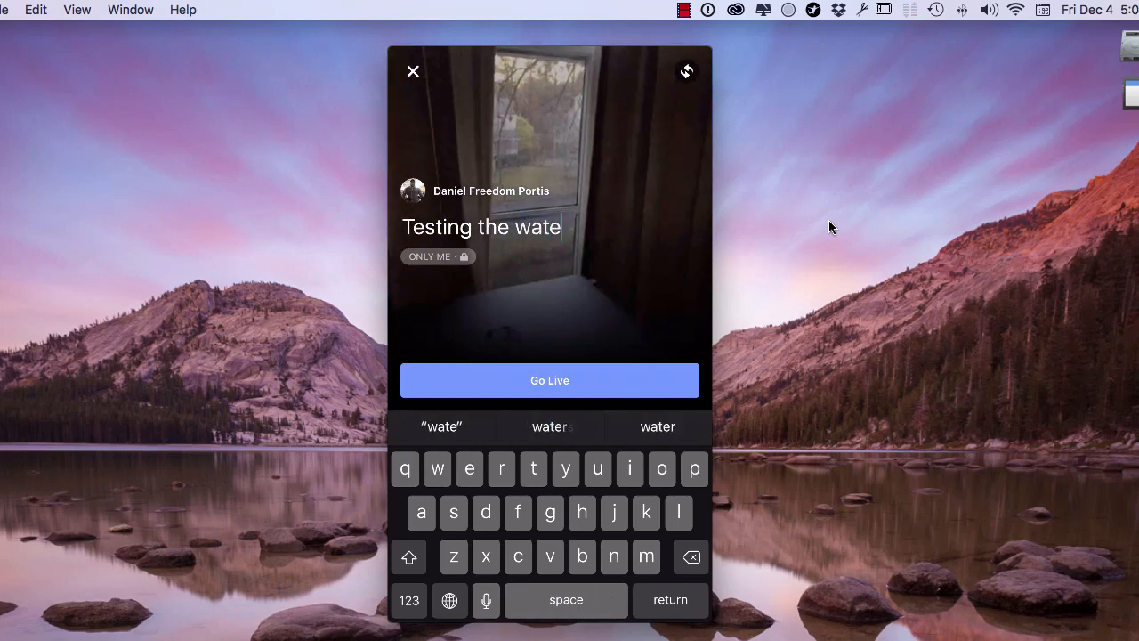
type("rs")
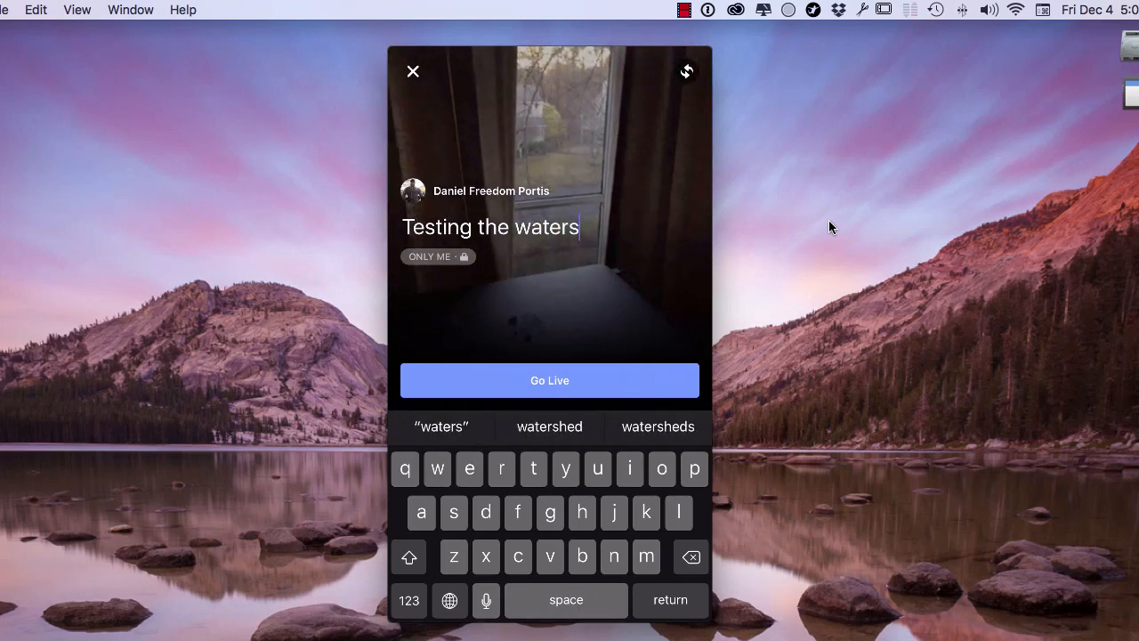
Go live with the private 'Testing the waters' broadcast.
left_click(549, 381)
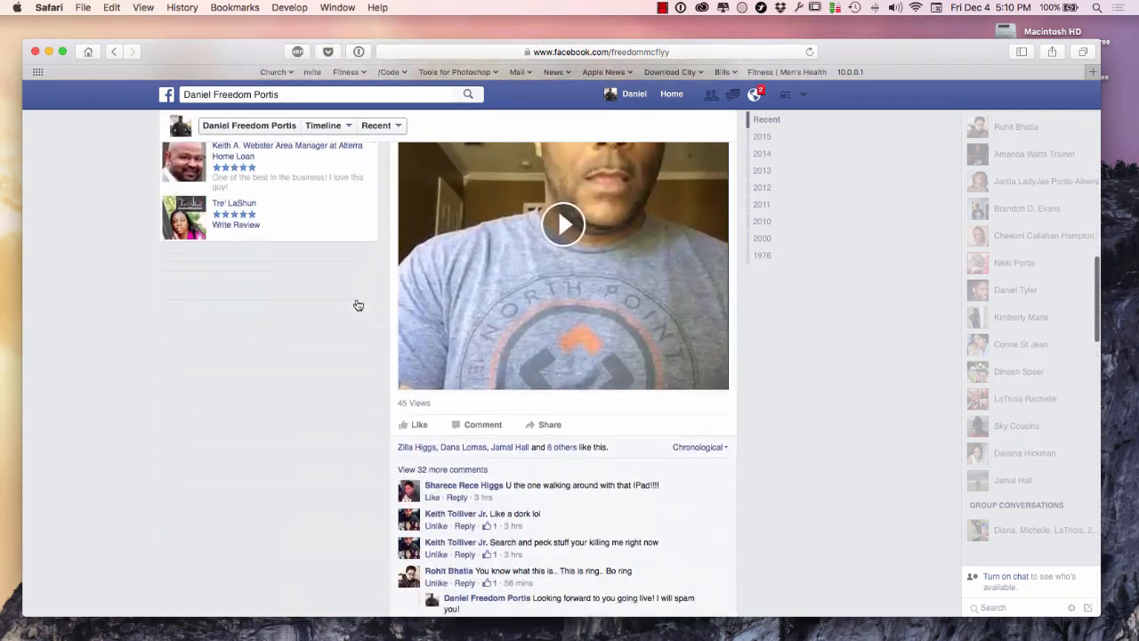
Place the mirrored live broadcast beside the Facebook Timeline in Safari.
left_click(564, 224)
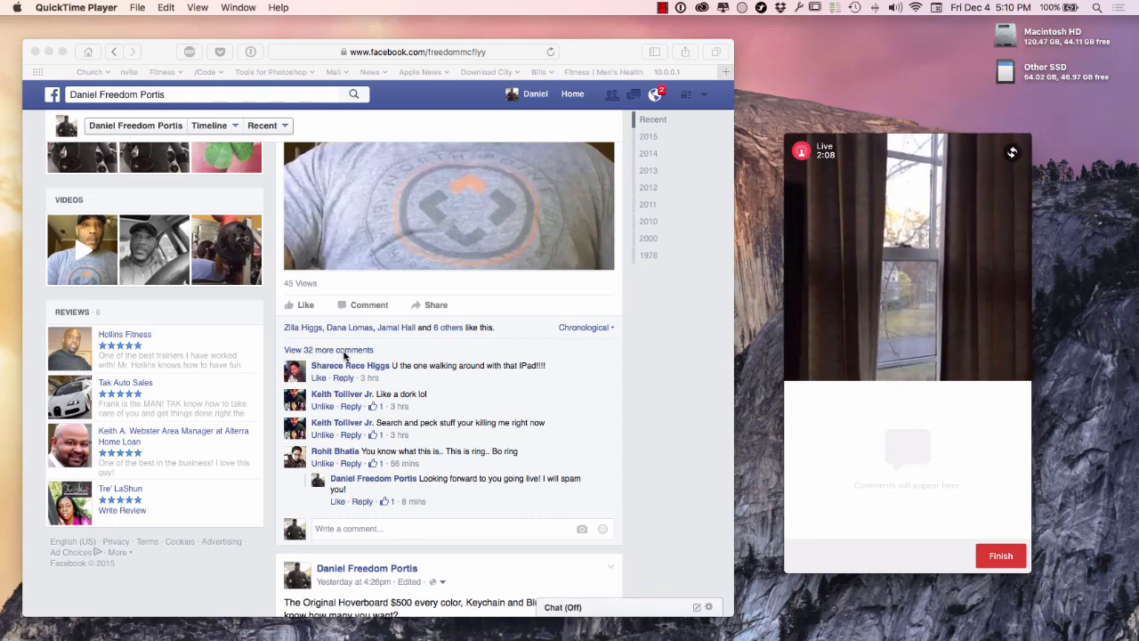
Scroll the Timeline to the 'First live feed on Facebook' post, then focus the broadcast window.
scroll("down", 3)
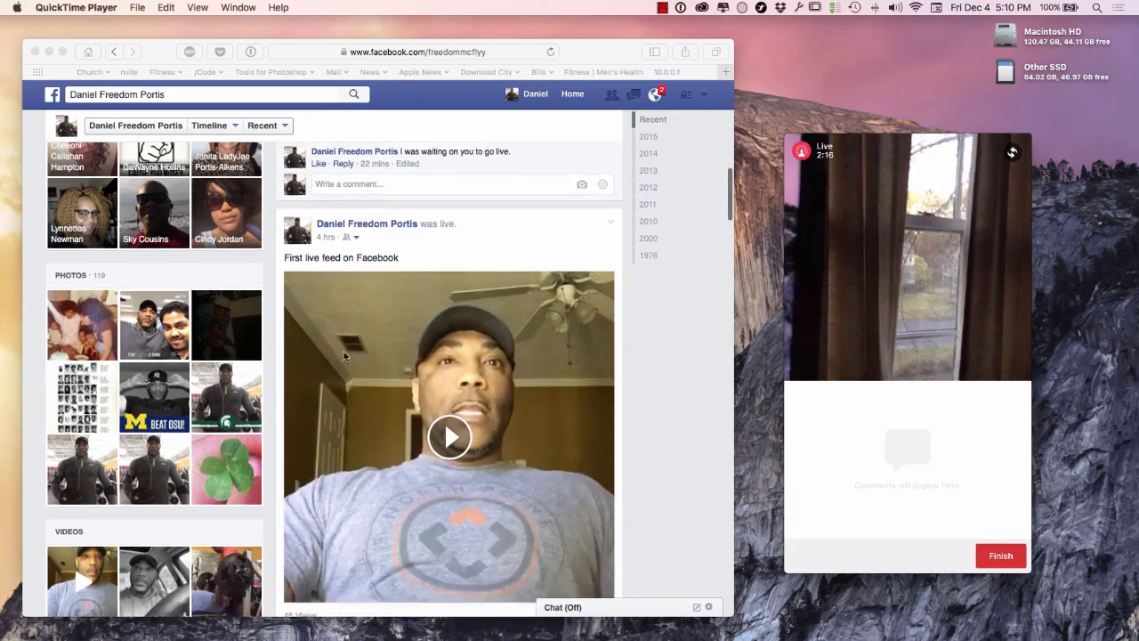
scroll("down", 3)
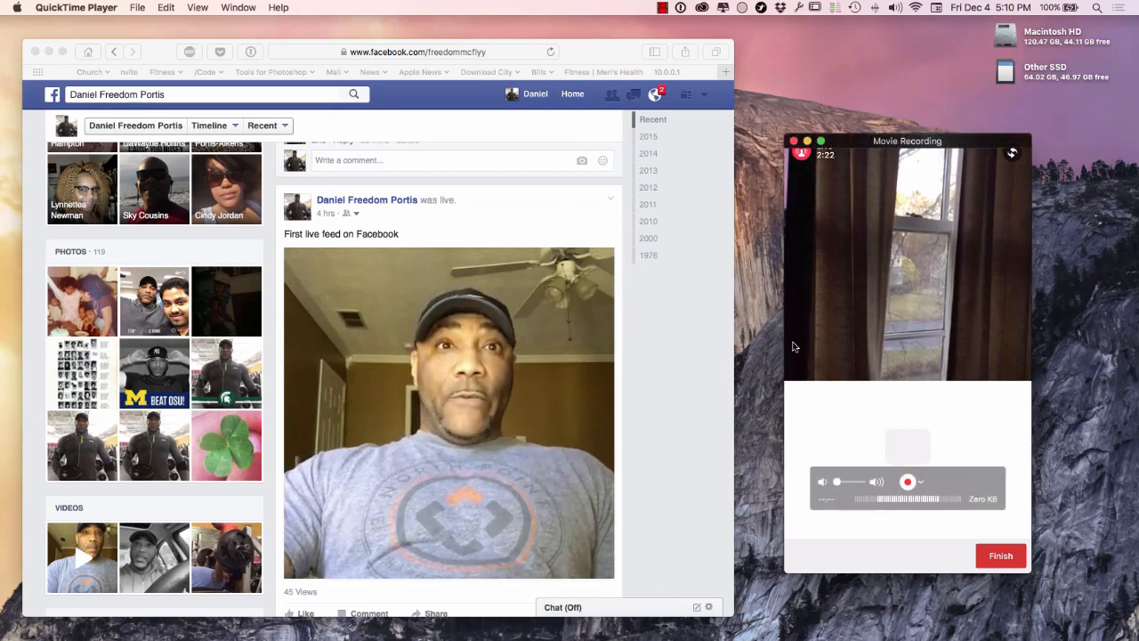
left_click(907, 481)
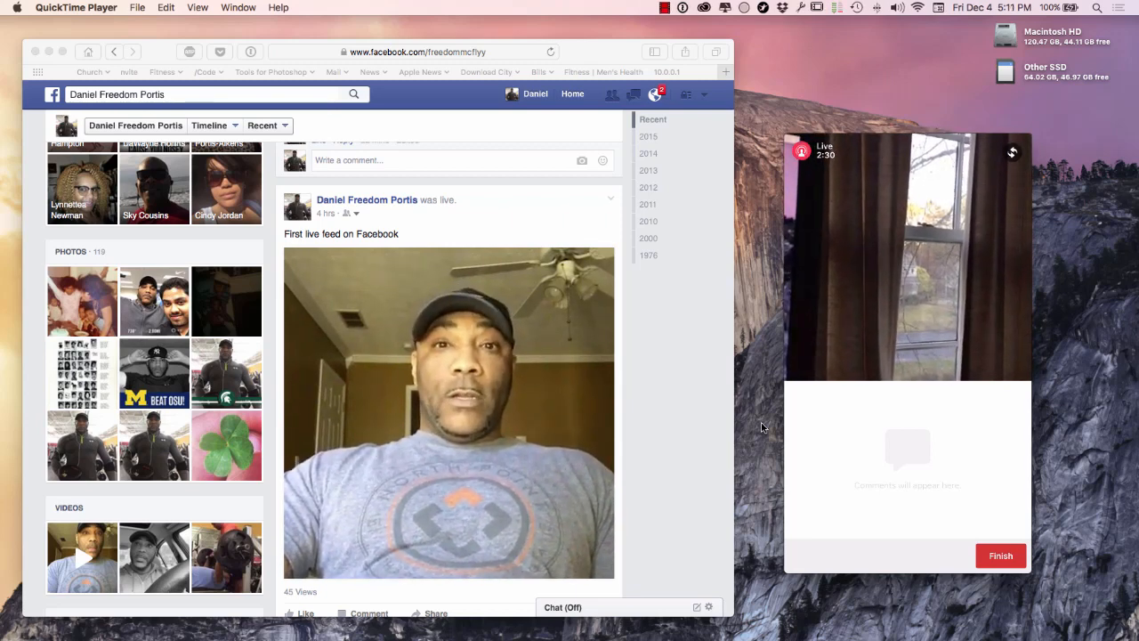
mouse_move(645, 401)
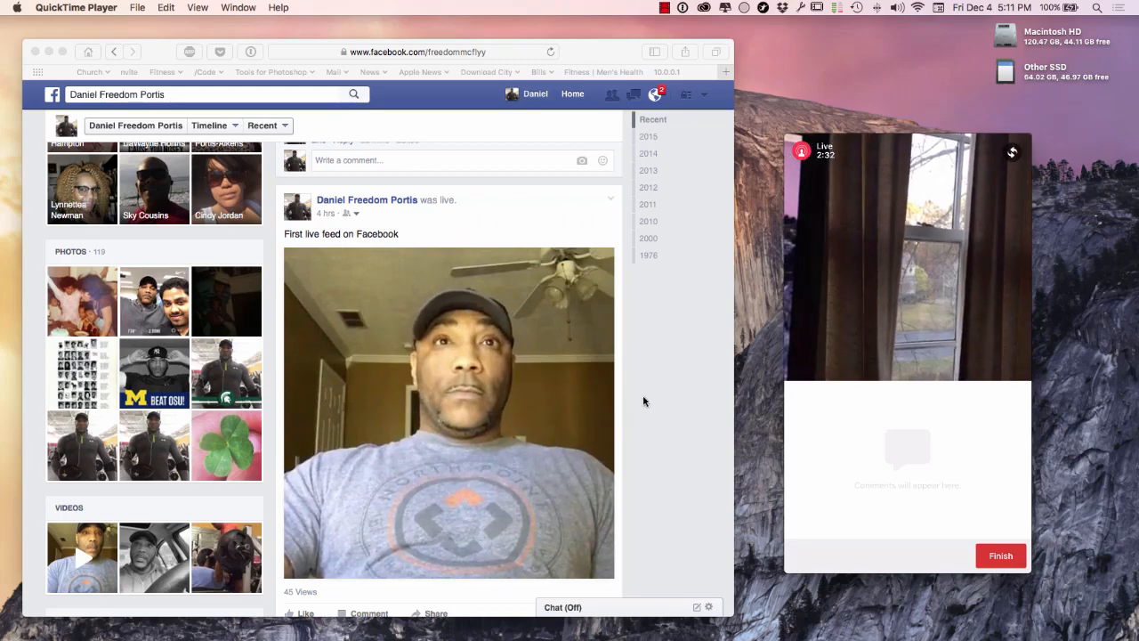